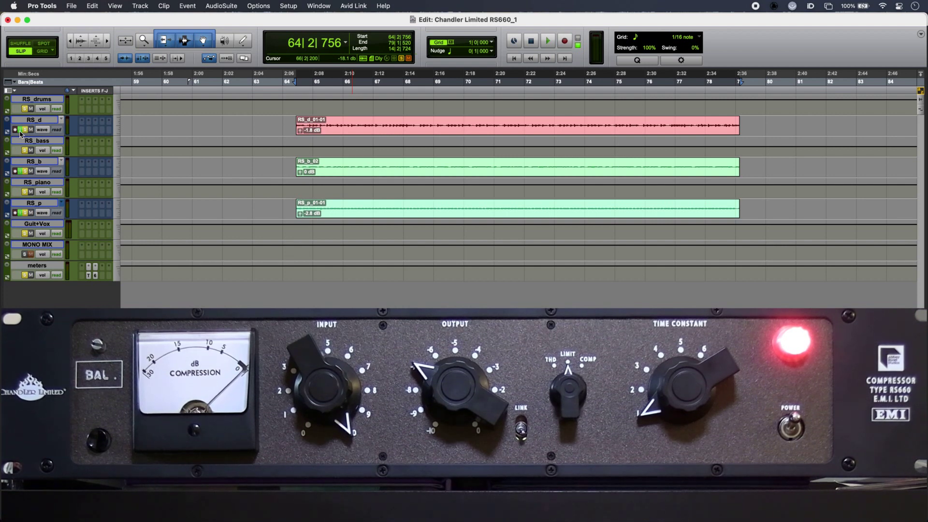
# Start playback to audition the drums through the RS660 compressor.
pyautogui.click(547, 40)
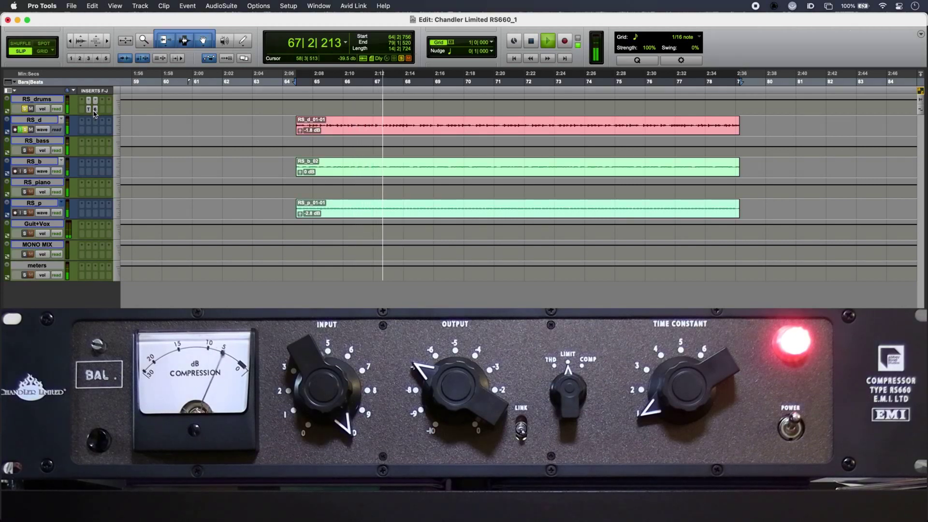
# Stop playback after setting the bass RS660 to COMP, output -5, time constant 3.
pyautogui.click(546, 40)
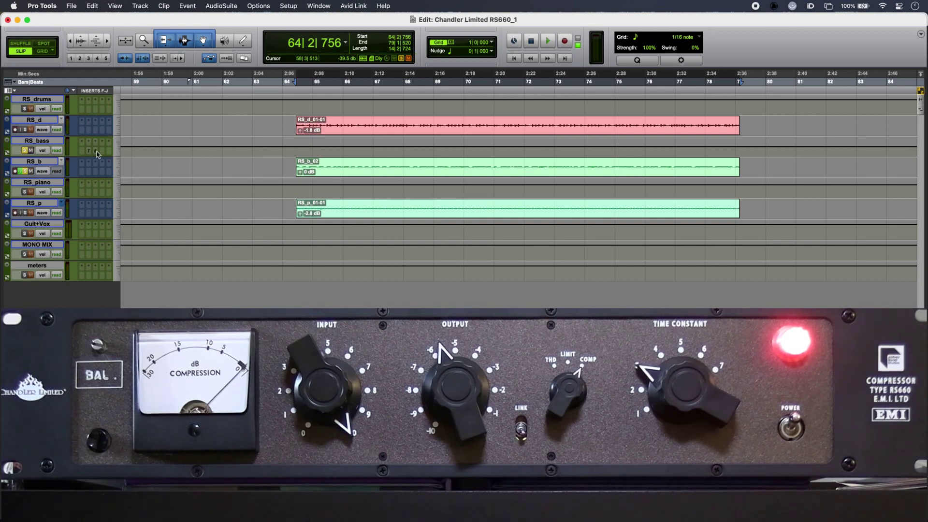
# Play the piano through the RS660 in THD mode, bypassed and then active.
pyautogui.click(547, 41)
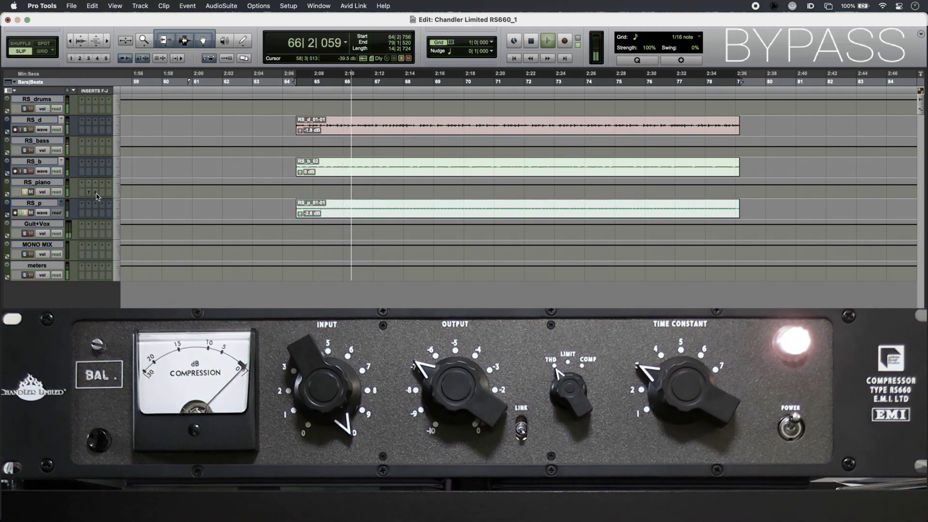
pyautogui.click(546, 40)
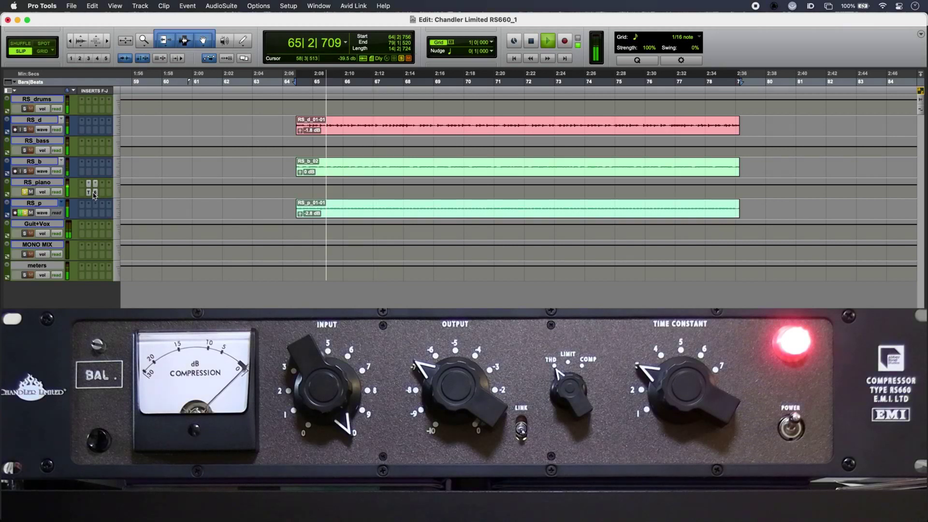